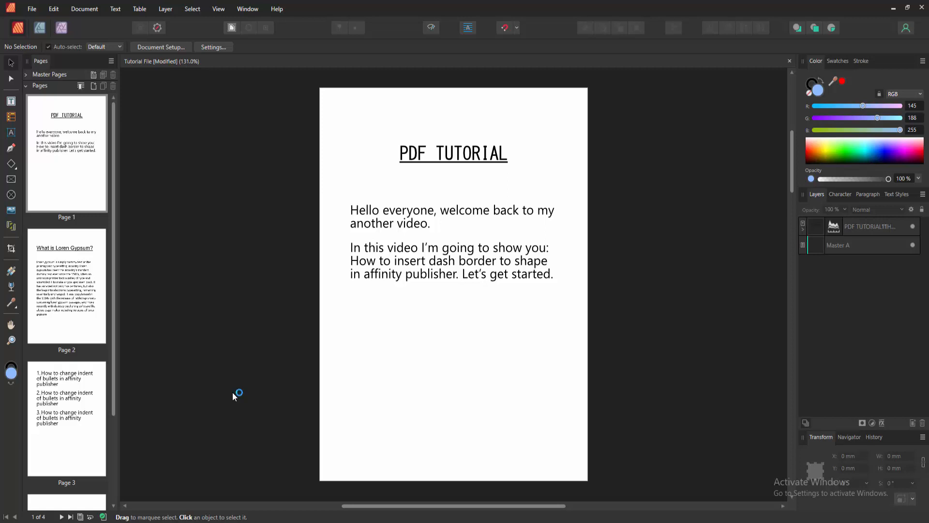
- Scroll the Pages panel down towards the blank Page 4 thumbnail
scroll("down", 3)
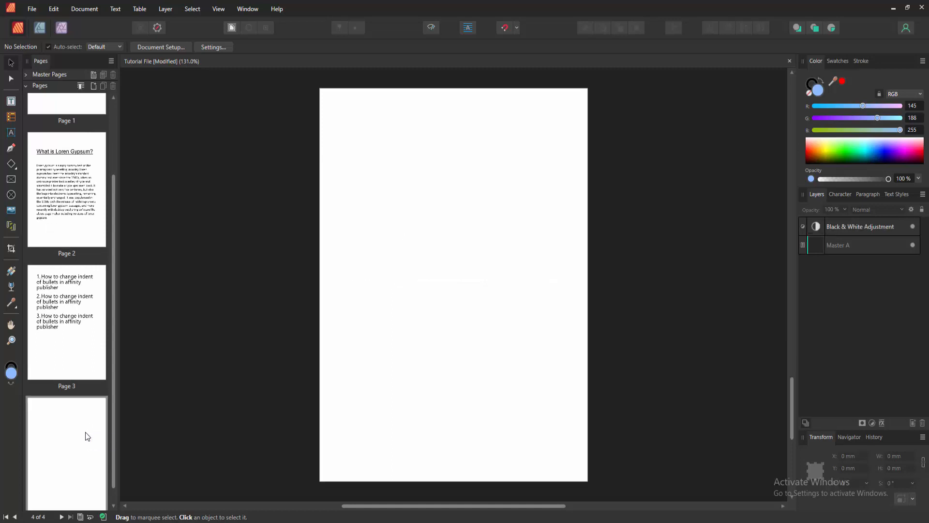
mouse_move(7, 87)
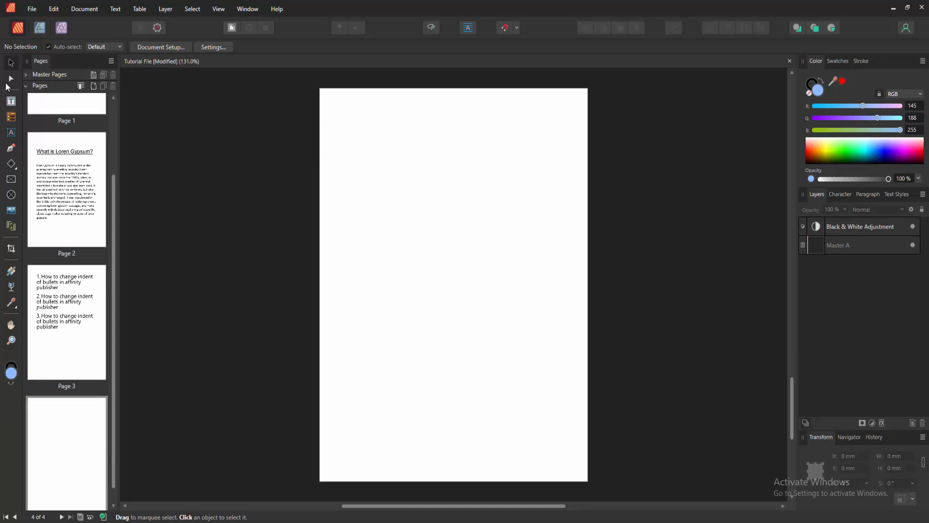
- Bring up the shape tools flyout to choose the Ellipse Tool
left_click(11, 164)
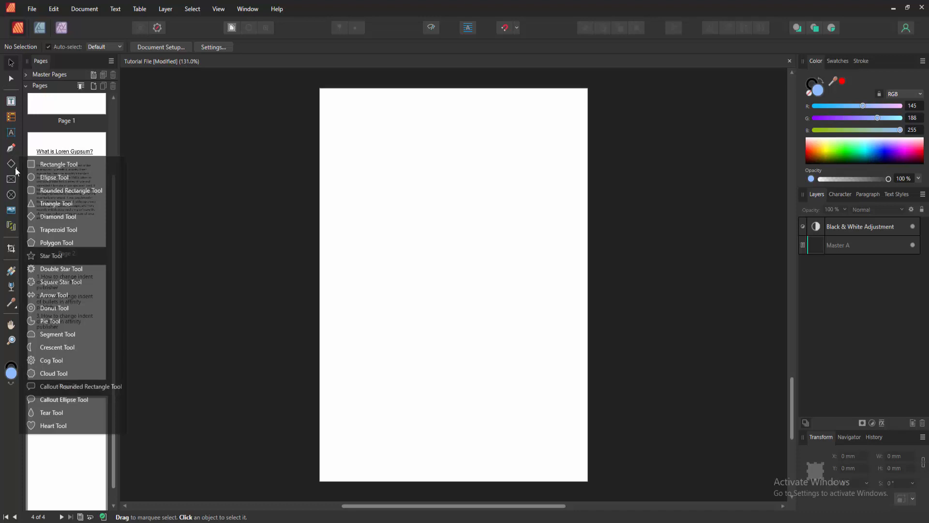
mouse_move(68, 403)
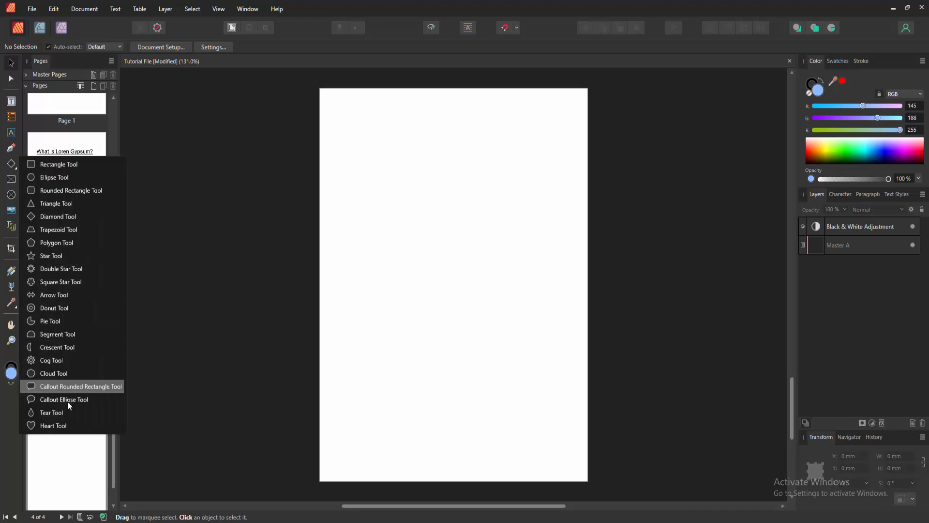
mouse_move(88, 180)
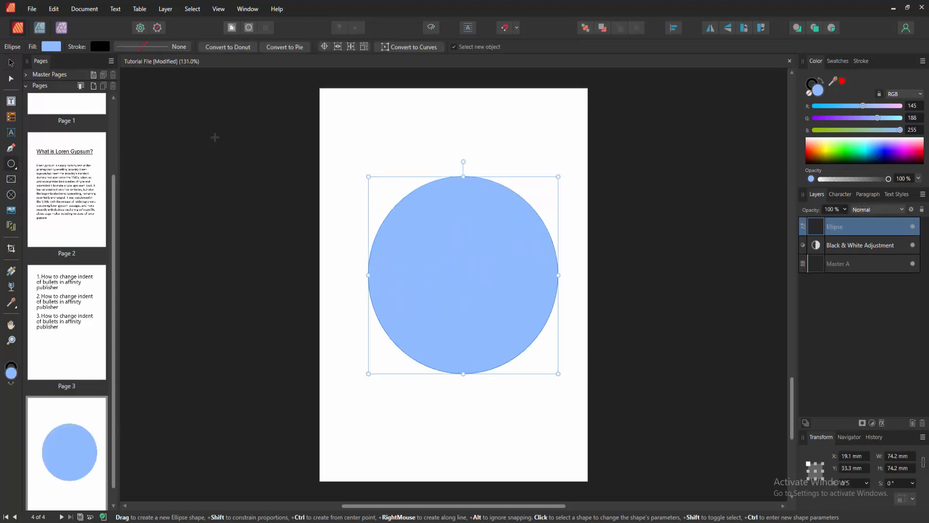
mouse_move(10, 64)
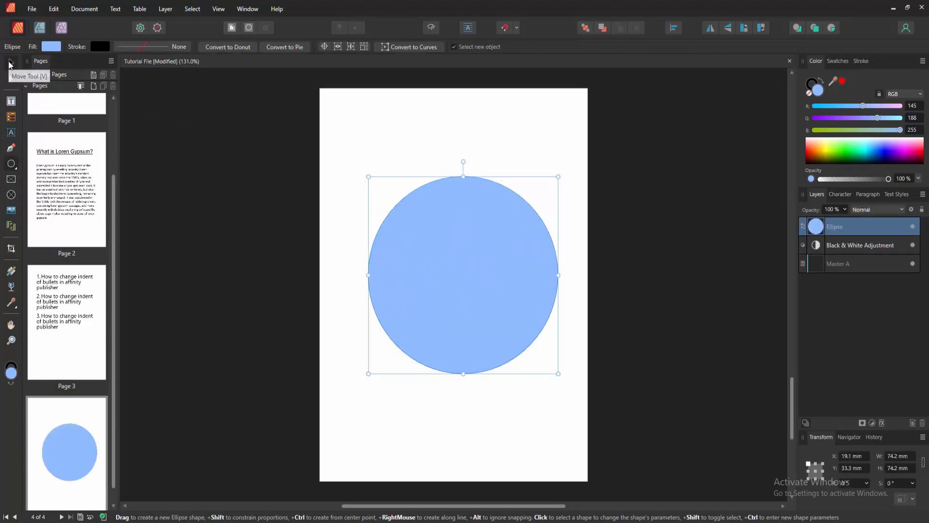
- With the circle selected, make its stroke red and widen it to about 3.7 pt
left_click(10, 63)
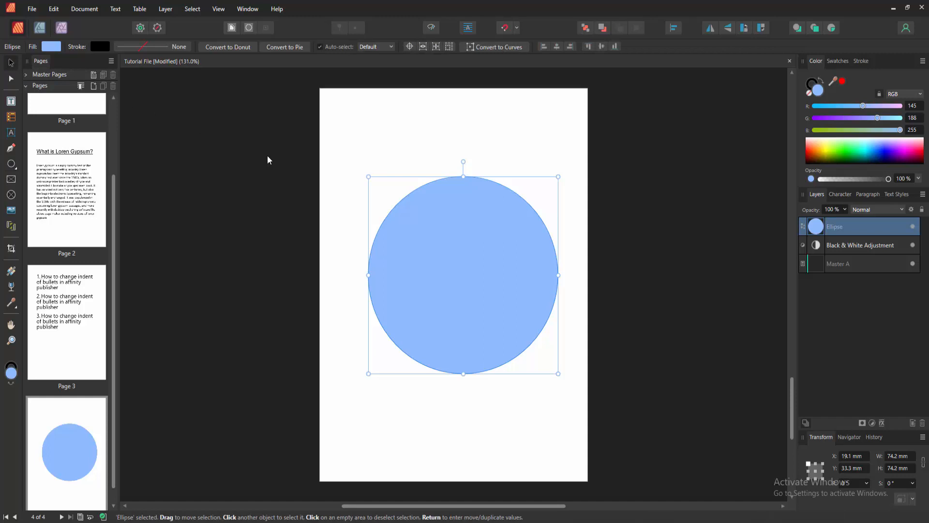
left_click(53, 46)
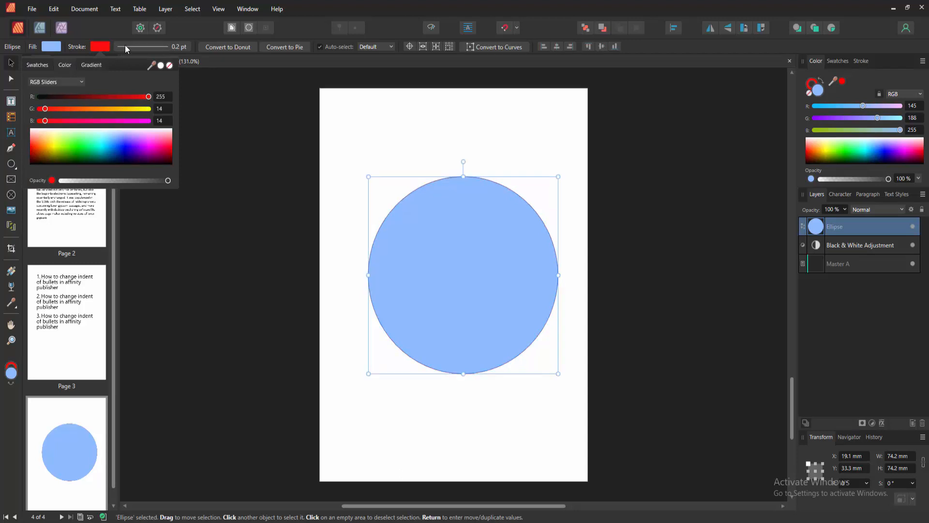
left_click(100, 47)
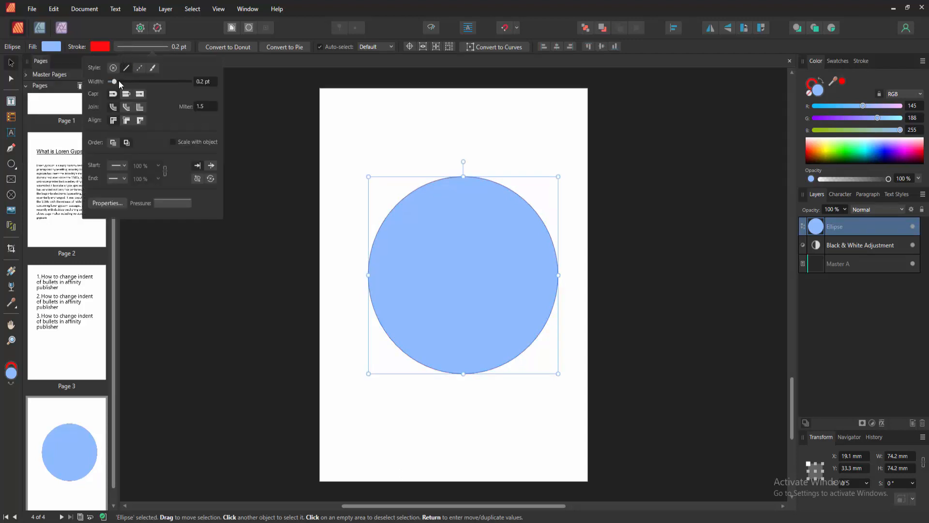
left_click_drag(114, 81, 129, 81)
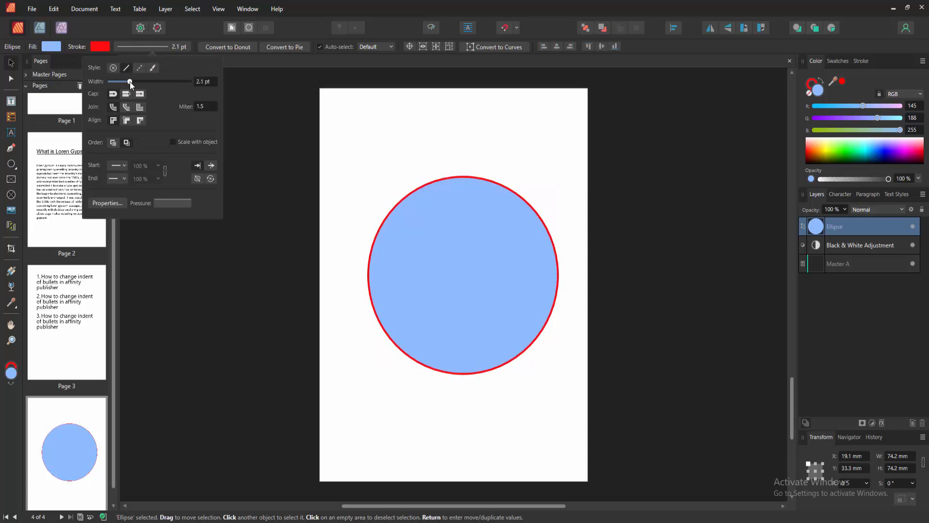
left_click_drag(130, 82, 133, 81)
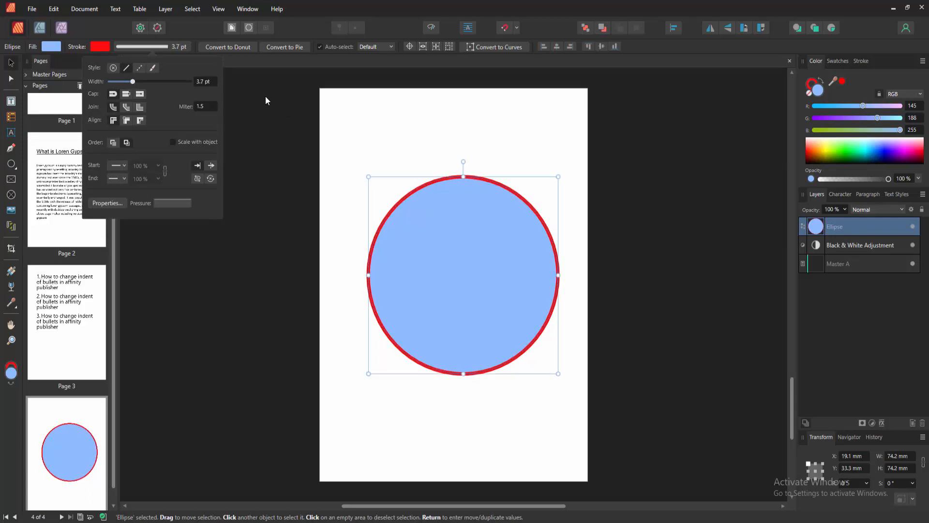
mouse_move(140, 68)
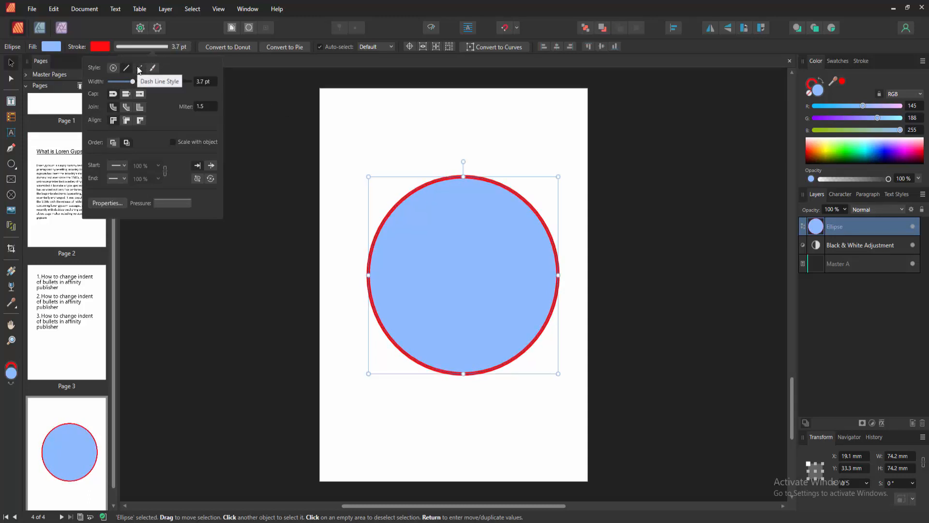
- Switch the stroke to Dash Line Style at about 8.2 pt, then deselect the circle
left_click(140, 67)
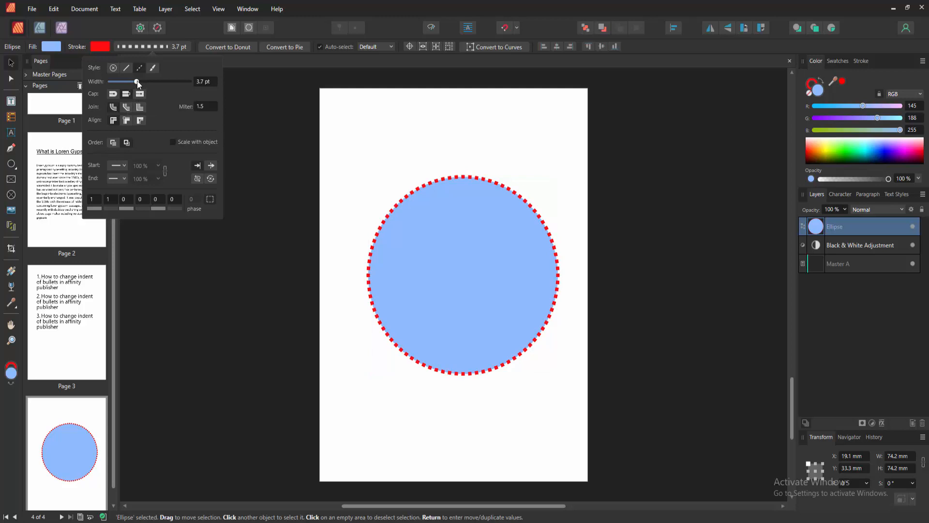
left_click_drag(122, 81, 141, 81)
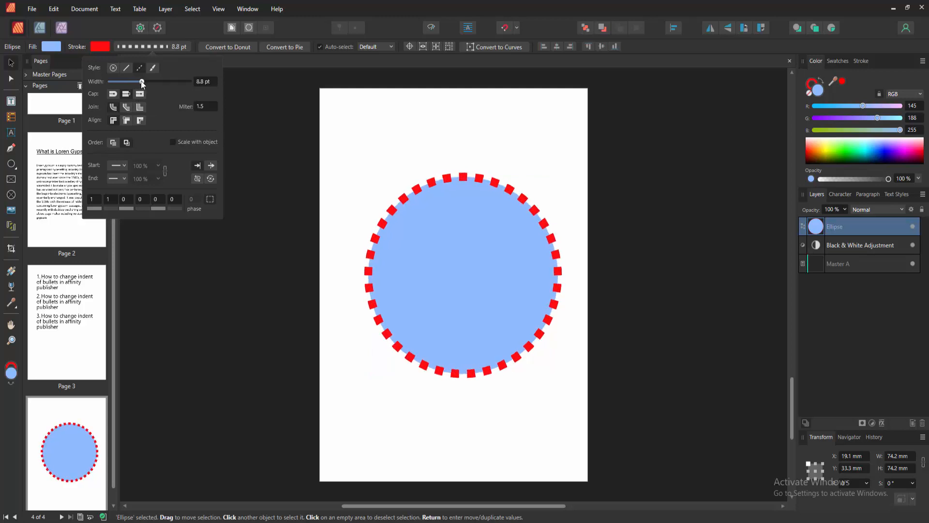
left_click_drag(142, 81, 135, 82)
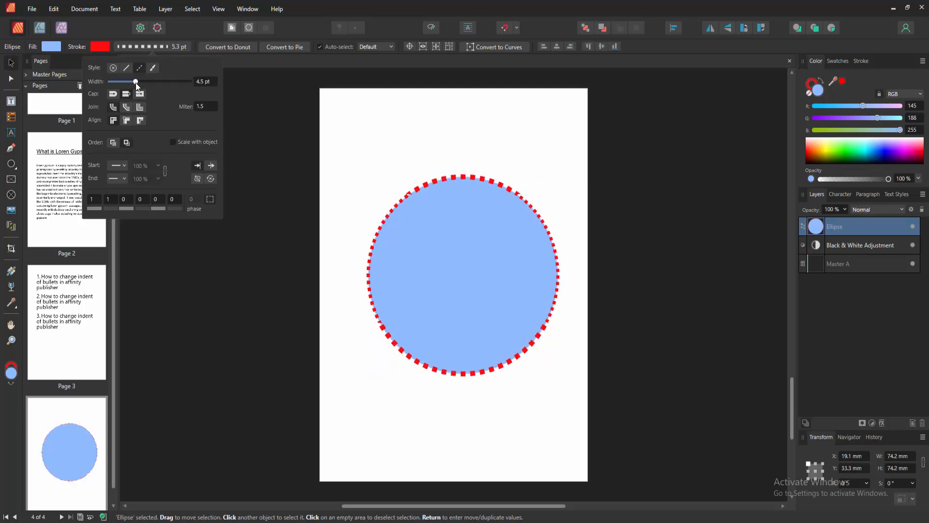
left_click_drag(135, 81, 140, 81)
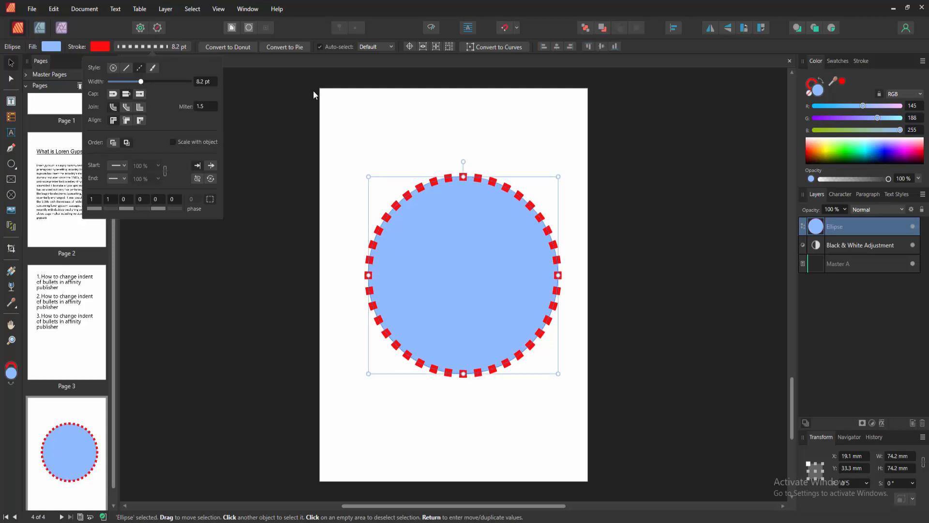
left_click(480, 238)
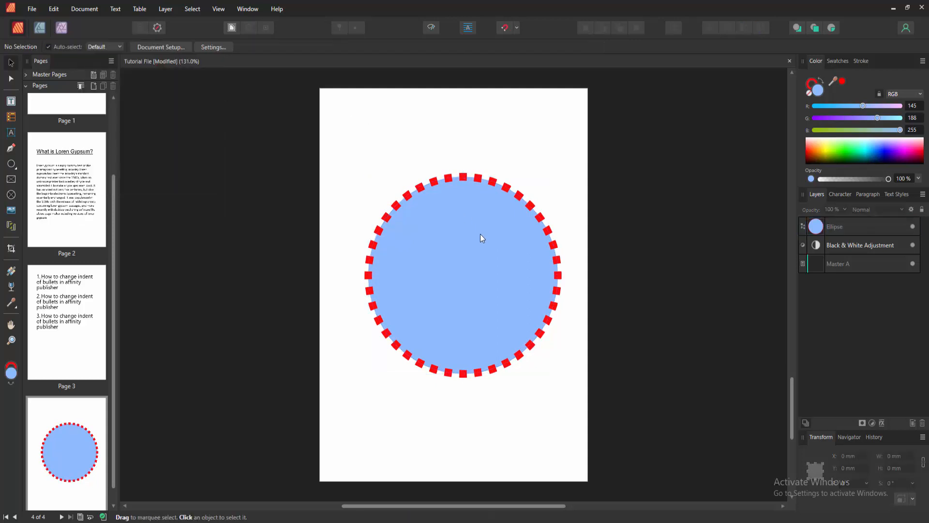
- Reselect the circle and recolour its dashed stroke from red to orange
left_click(482, 238)
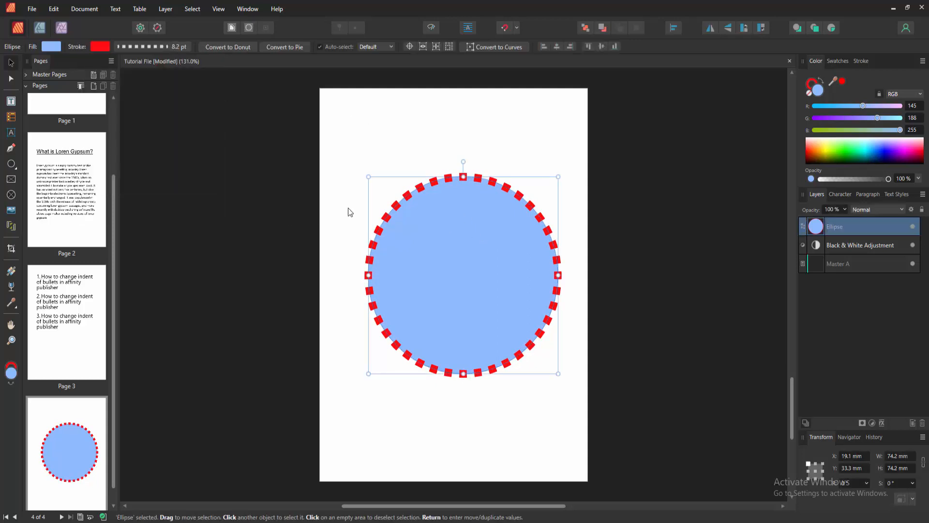
mouse_move(459, 242)
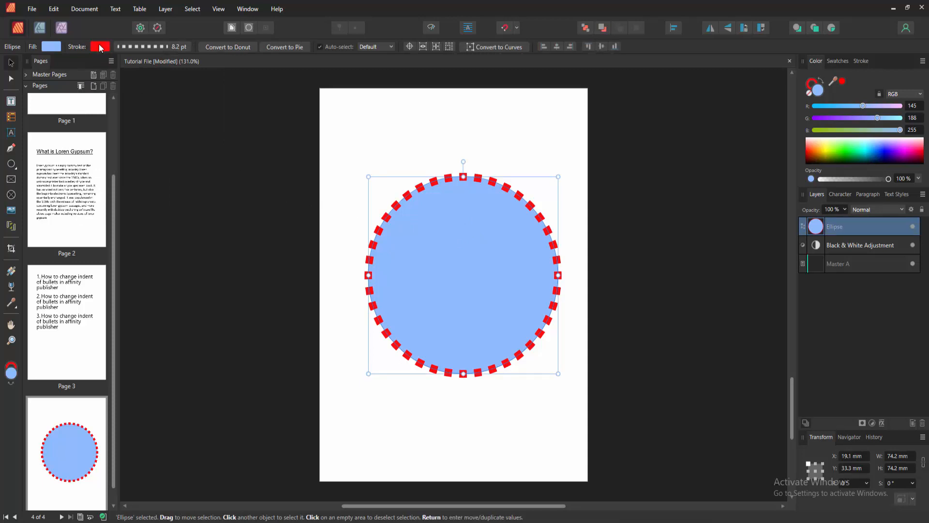
left_click(101, 46)
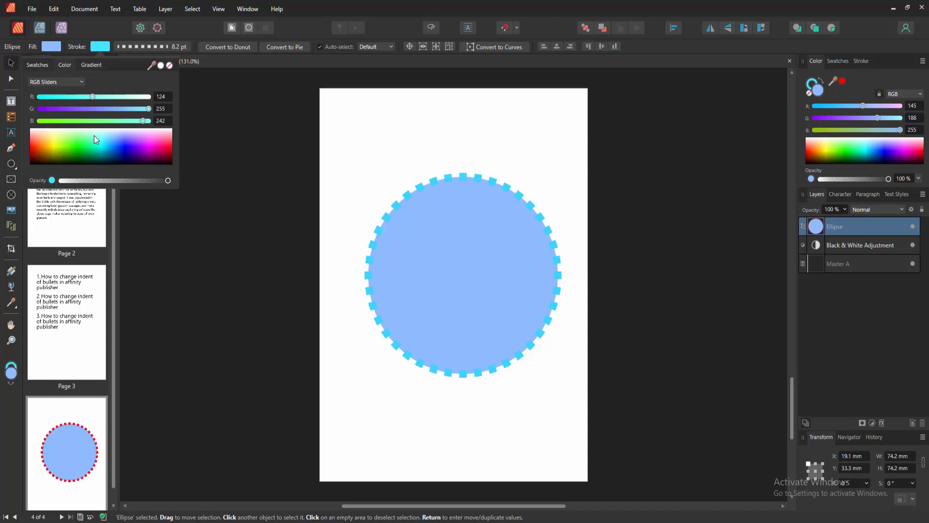
left_click(37, 148)
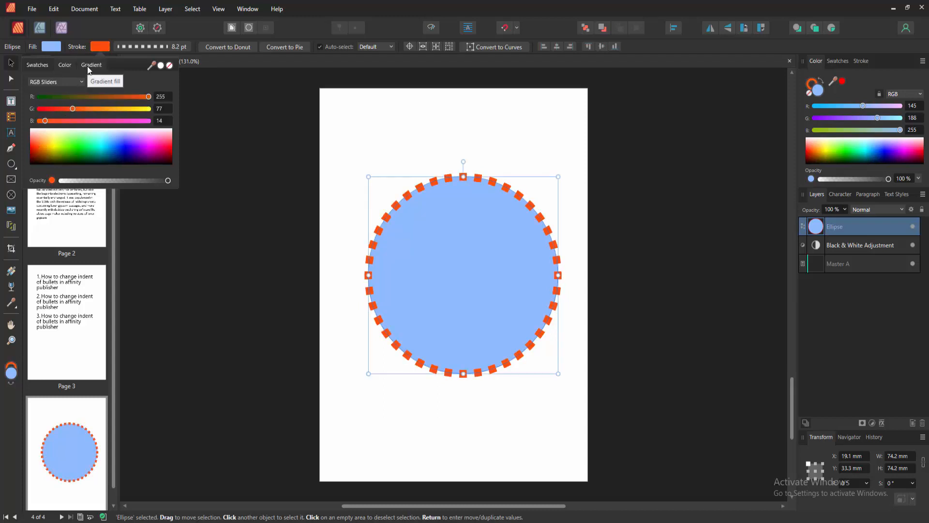
- Make the stroke a gradient with a yellow start stop, then reselect the circle to check it
left_click(91, 64)
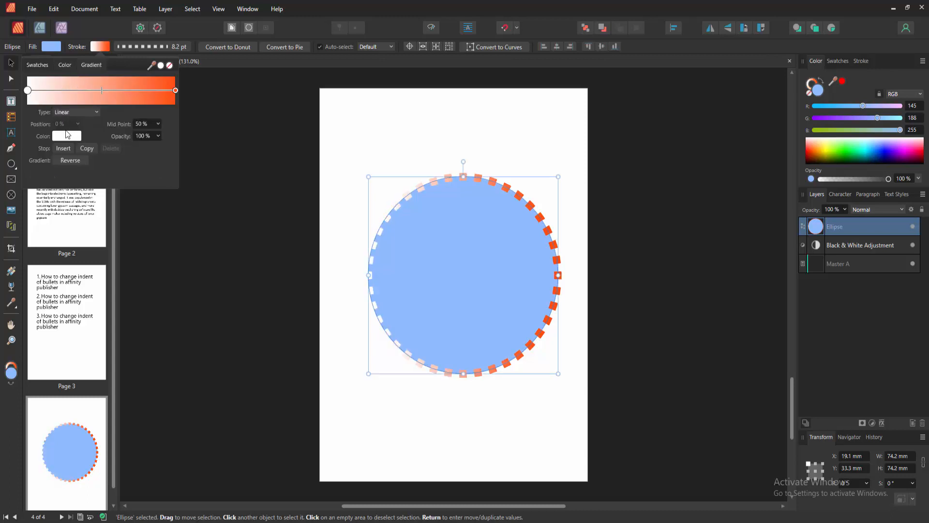
left_click(67, 135)
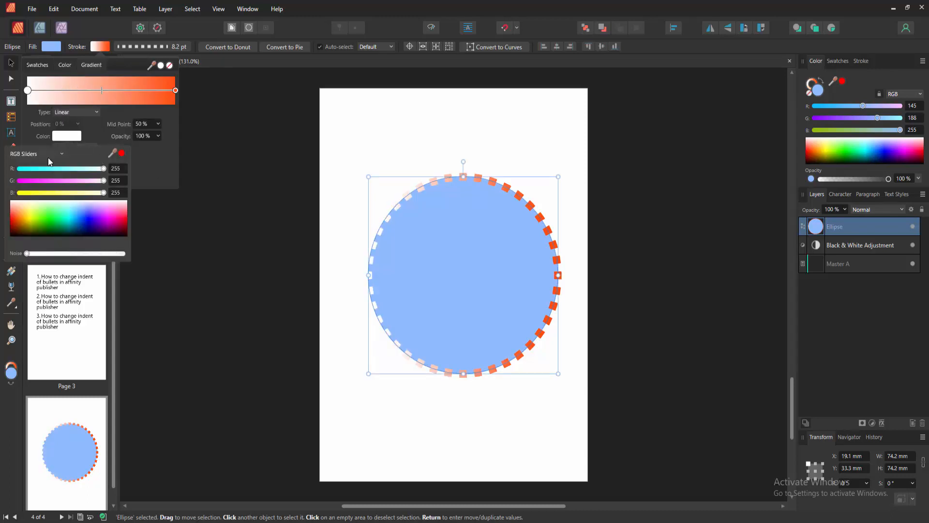
left_click(26, 222)
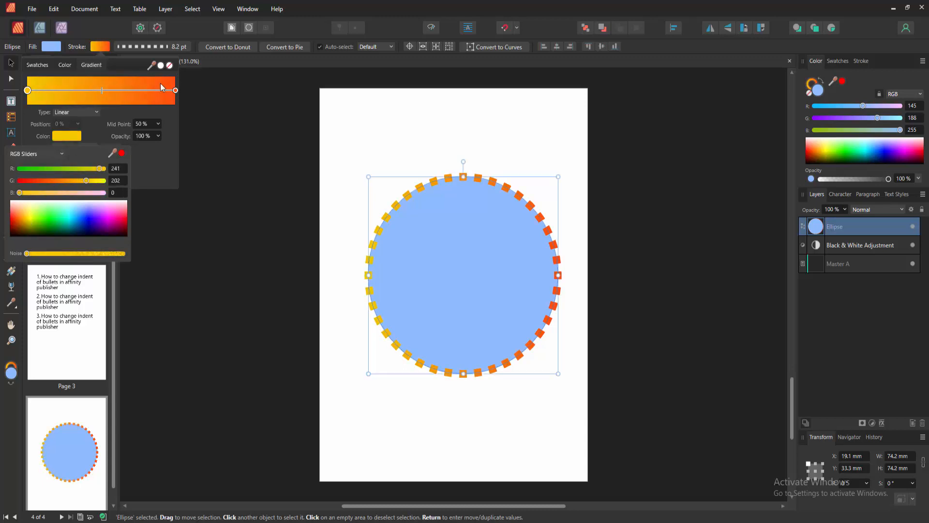
left_click(246, 118)
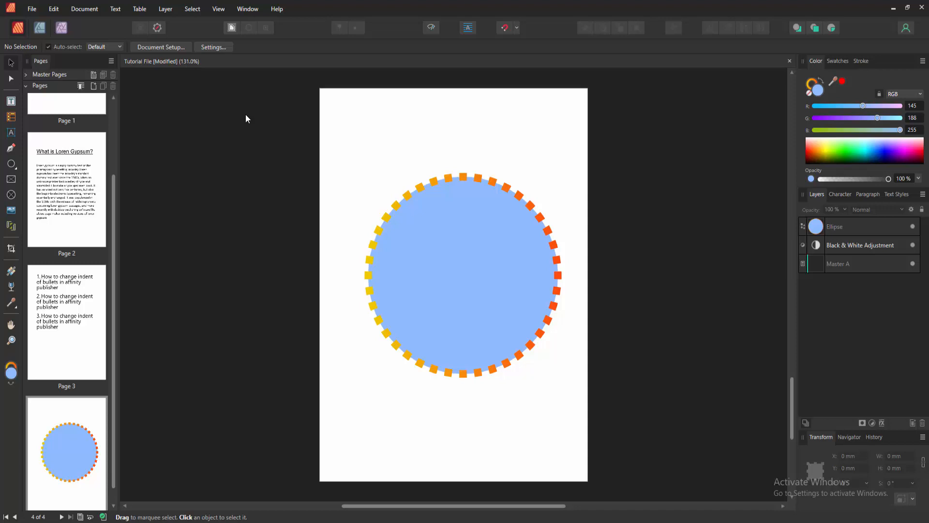
left_click(462, 275)
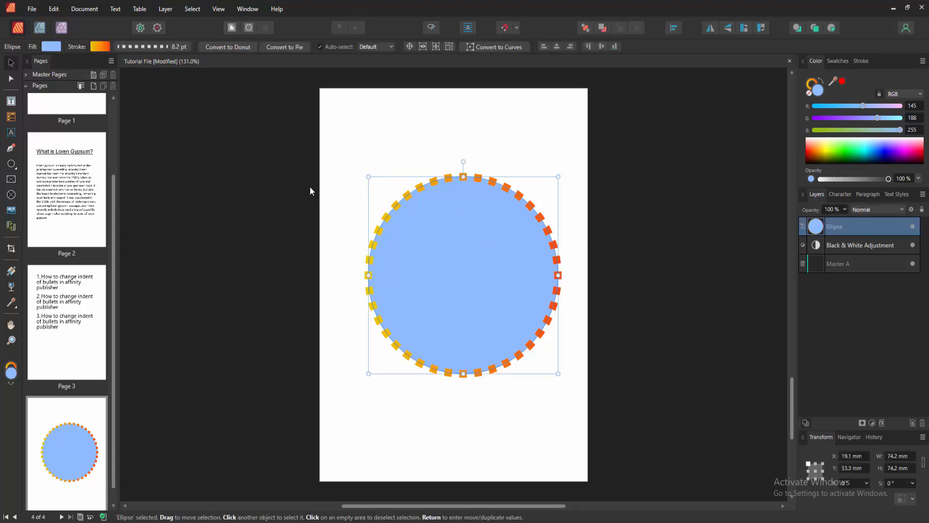